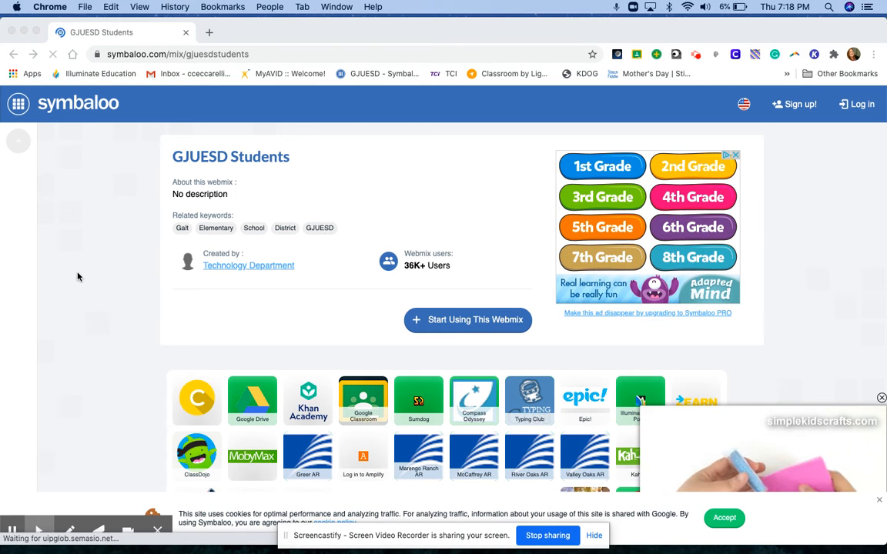
left_click(162, 53)
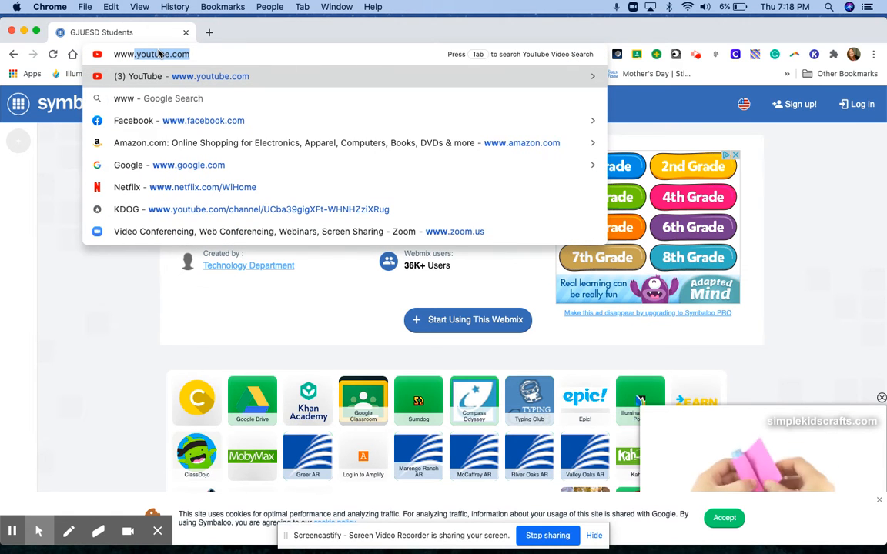
type("www.zoom.us")
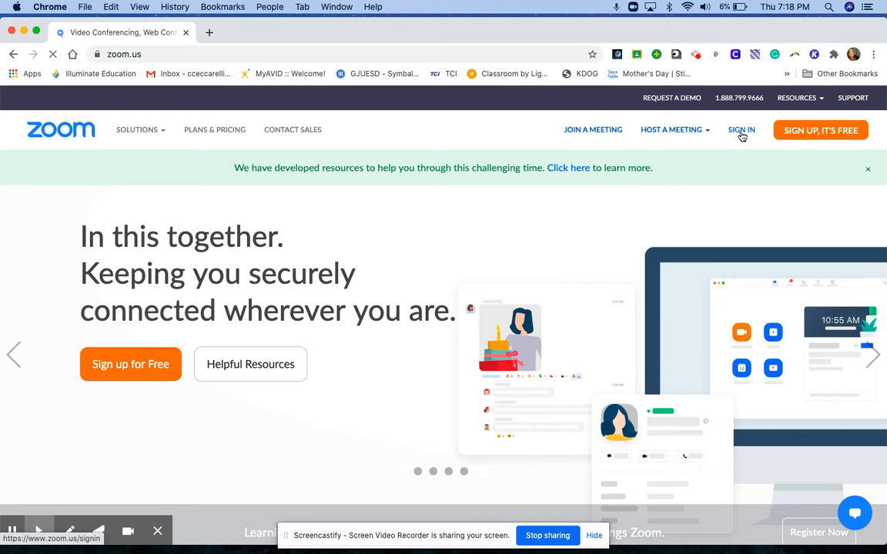
Step: Go to the Zoom sign-in page from the SIGN IN link in the top navigation
left_click(741, 129)
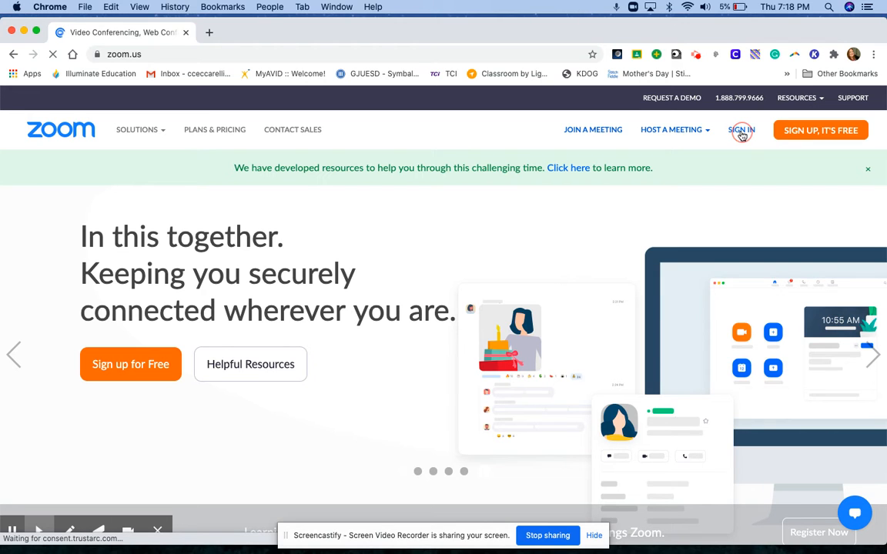
left_click(742, 129)
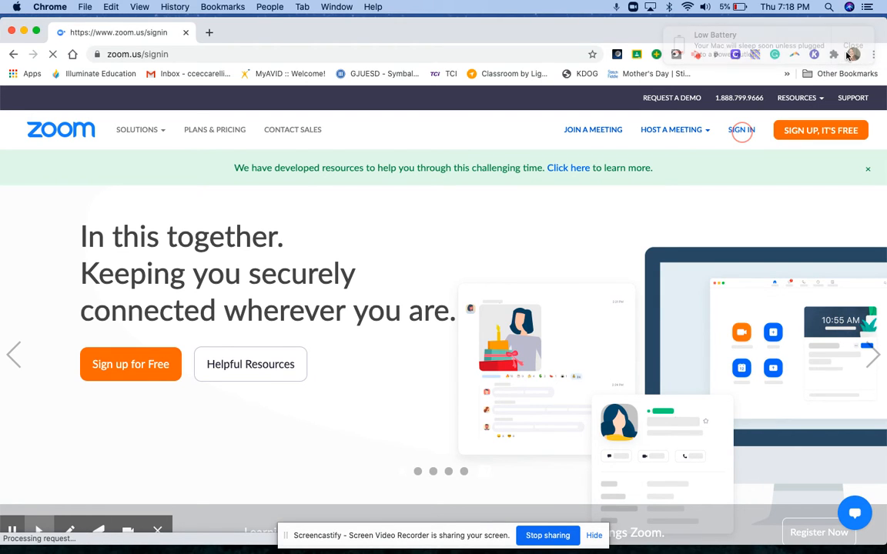
left_click(742, 129)
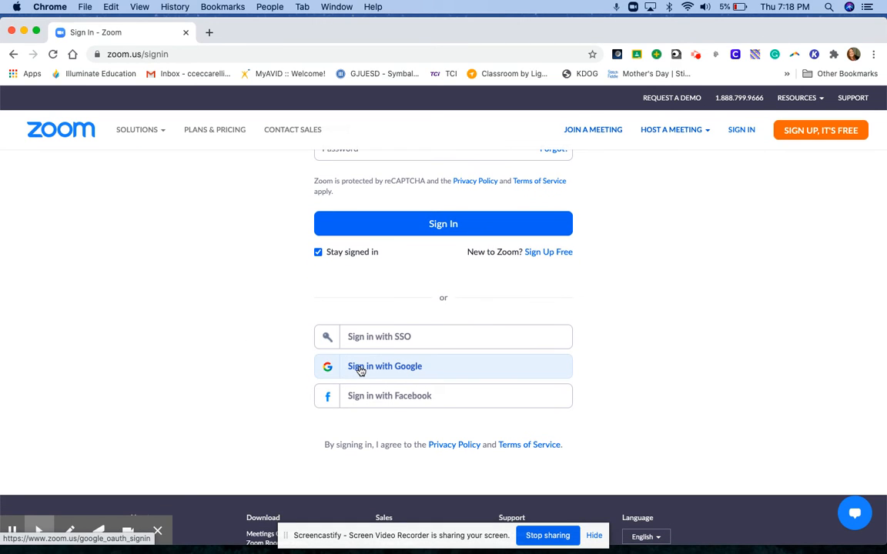
Step: Sign in with Google using the first listed account to reach the Zoom profile page
left_click(360, 367)
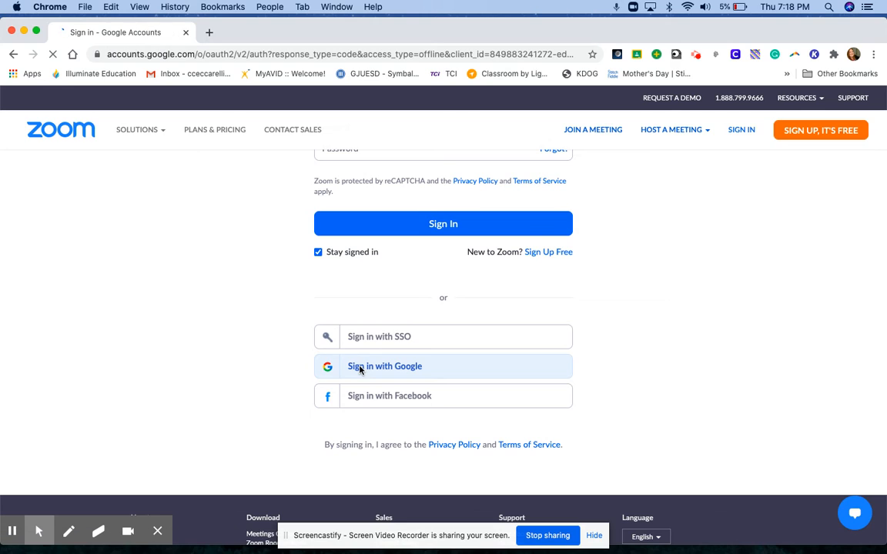
left_click(385, 366)
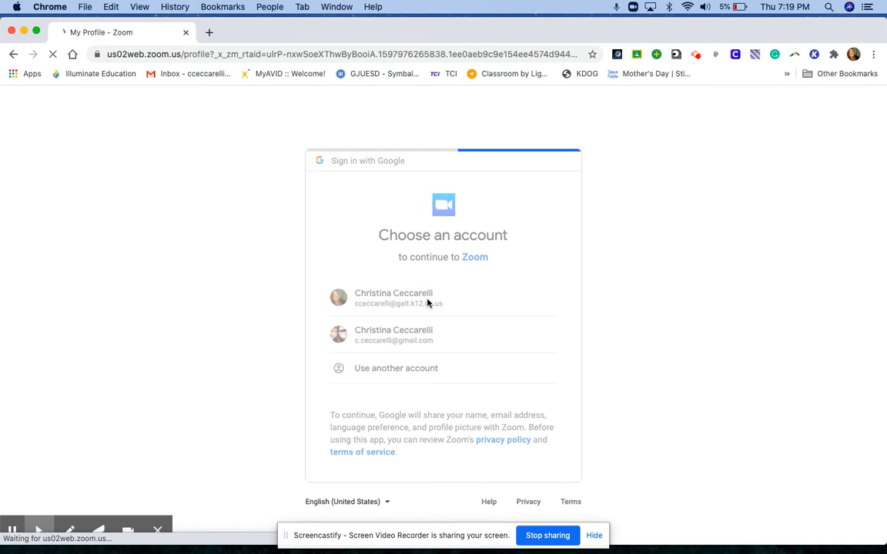
left_click(394, 298)
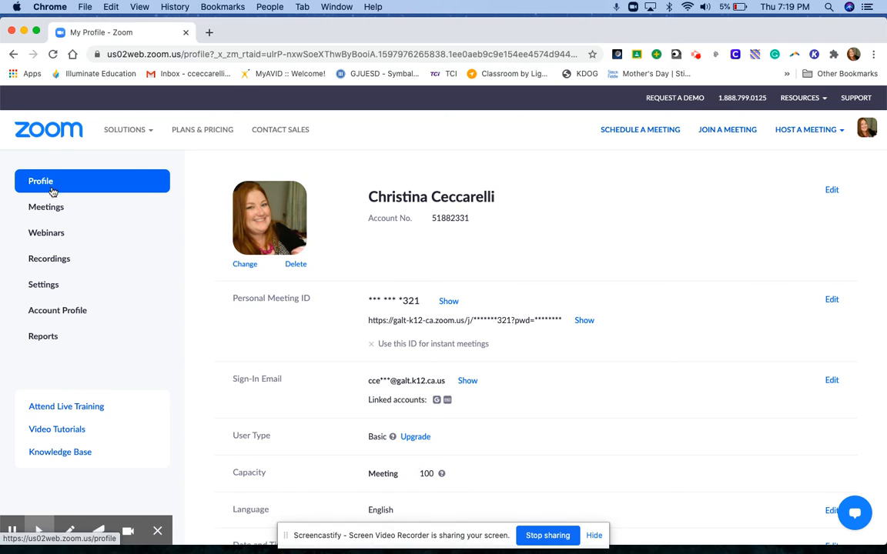
mouse_move(50, 181)
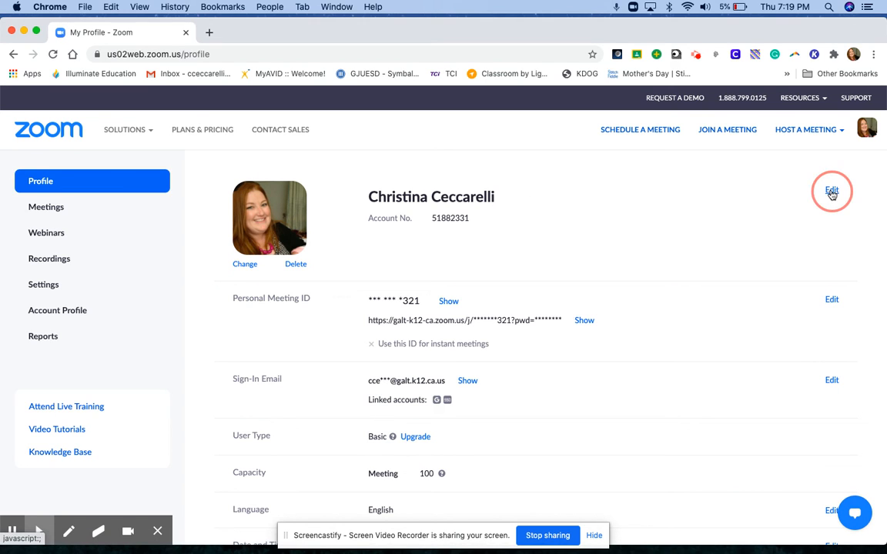
Step: Edit the profile name, confirm First Name and Last Name, and save the changes
left_click(834, 191)
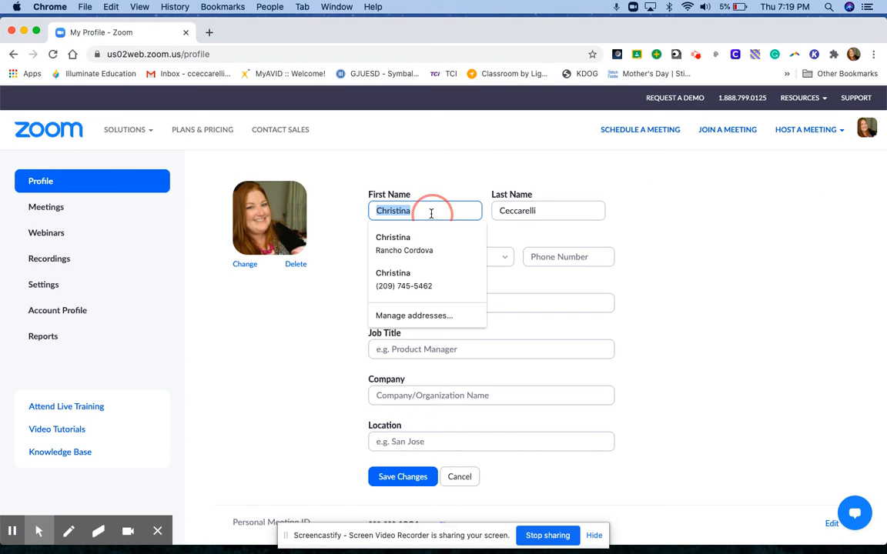
left_click(440, 187)
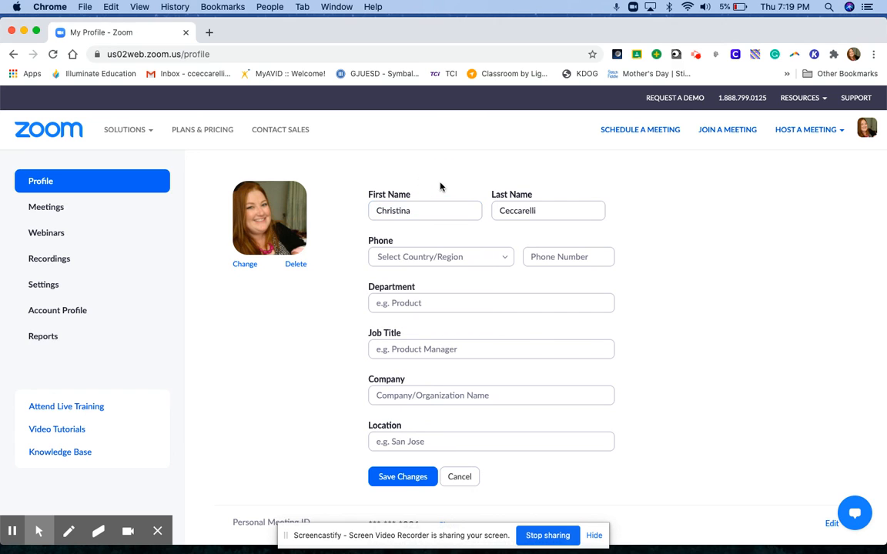
left_click(401, 477)
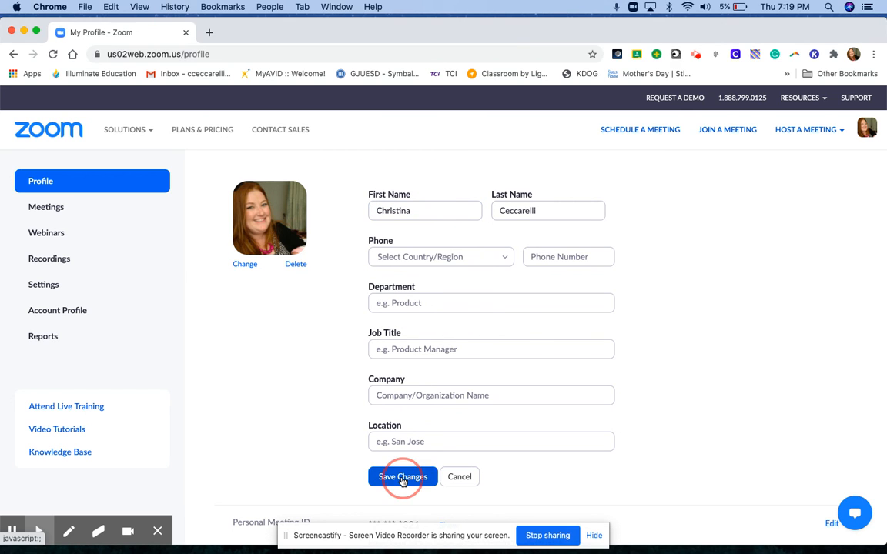
left_click(400, 477)
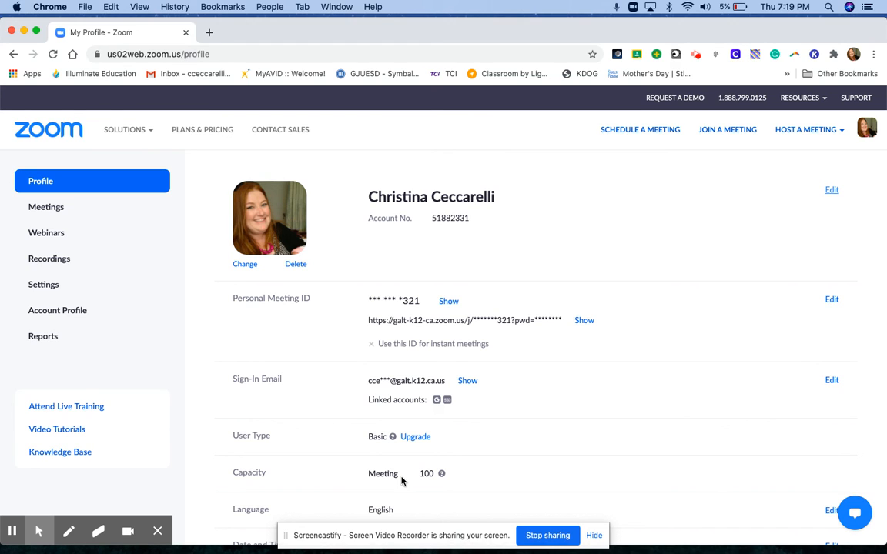
mouse_move(413, 489)
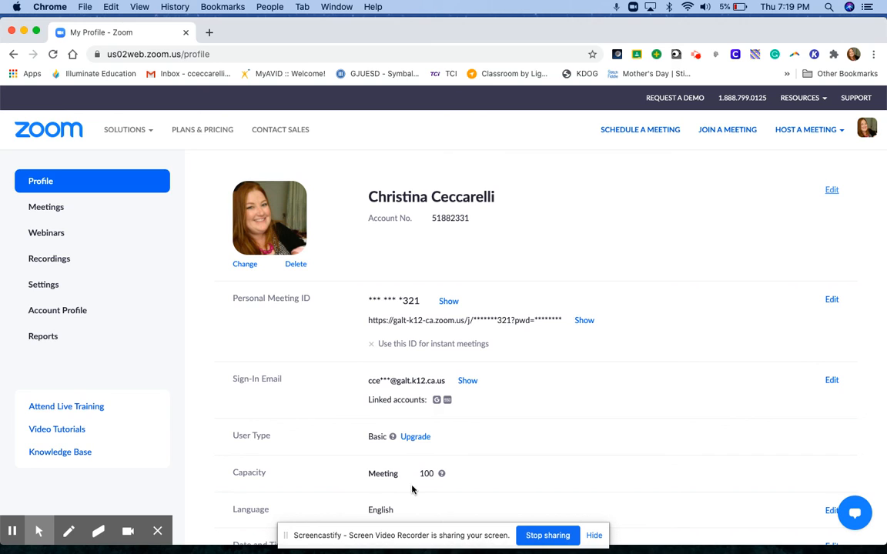